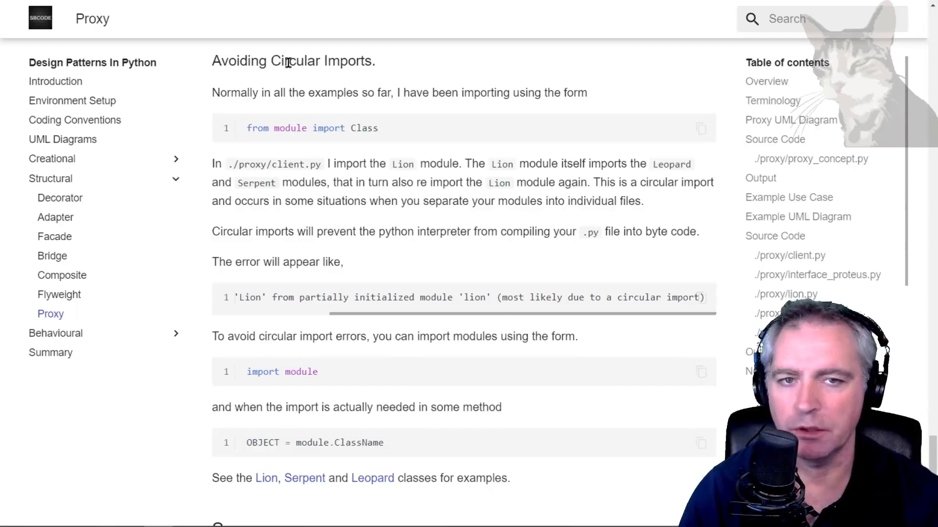
{"action": "mouse_move", "coordinate": [254, 107]}
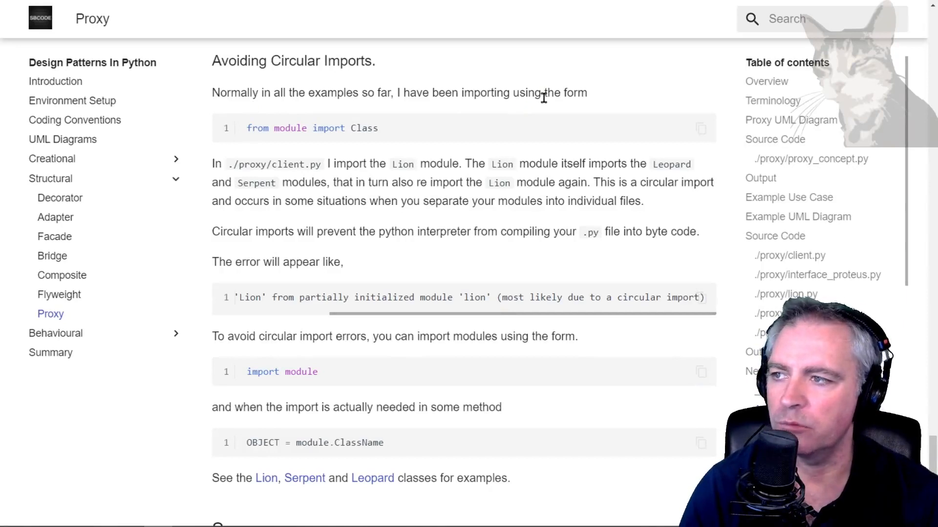
{"action": "mouse_move", "coordinate": [247, 128]}
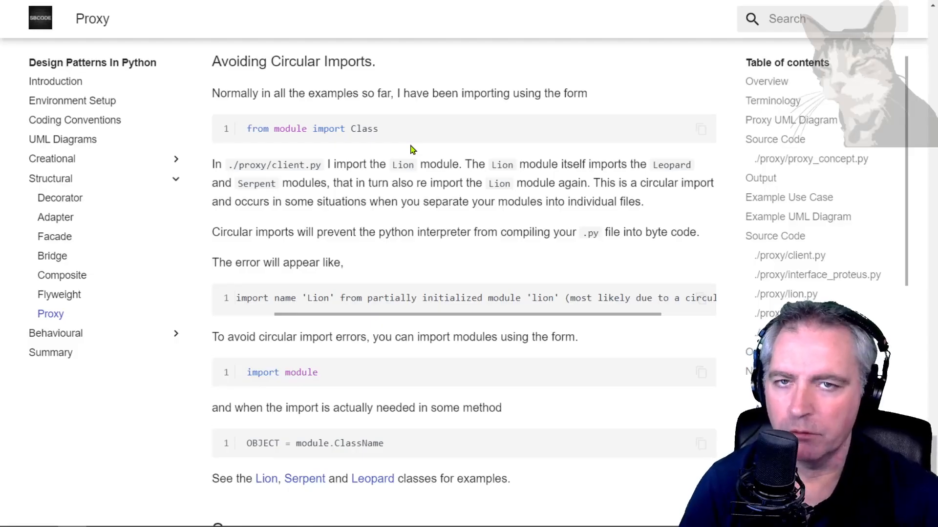
{"action": "mouse_move", "coordinate": [260, 180]}
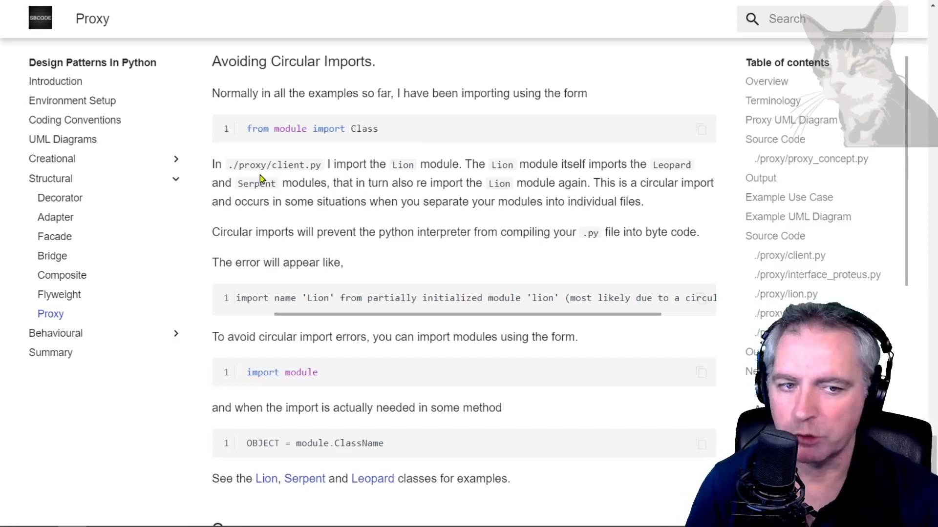
{"action": "mouse_move", "coordinate": [435, 164]}
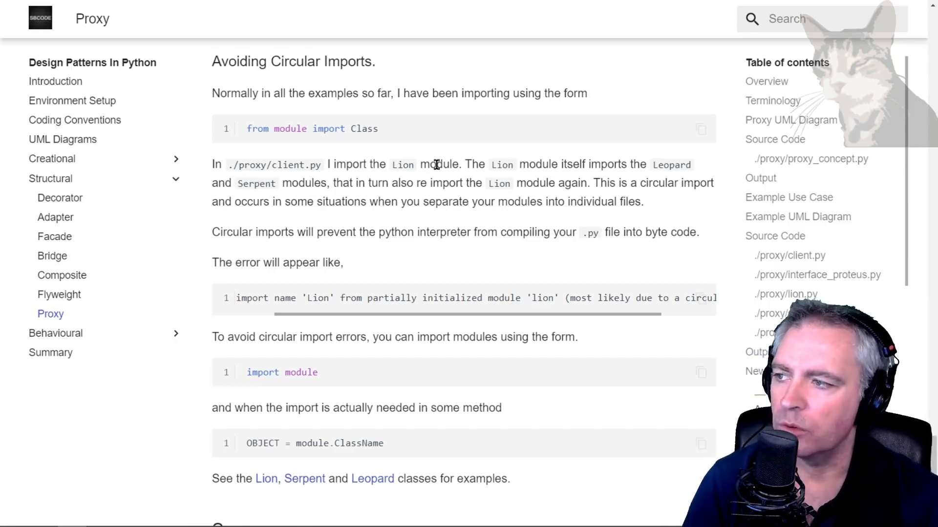
{"action": "mouse_move", "coordinate": [304, 175]}
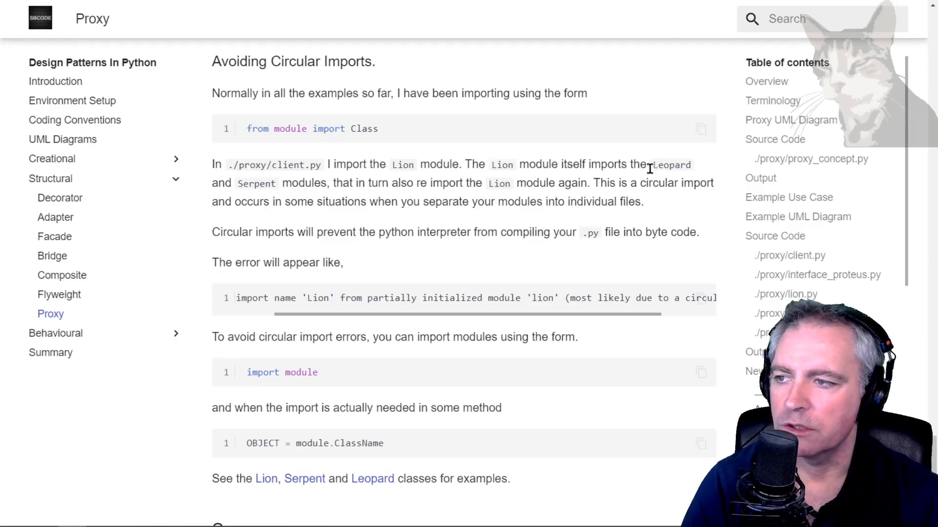
Review the circular-imports explanation and the OBJECT placeholder in the usage example
{"action": "double_click", "coordinate": [671, 164]}
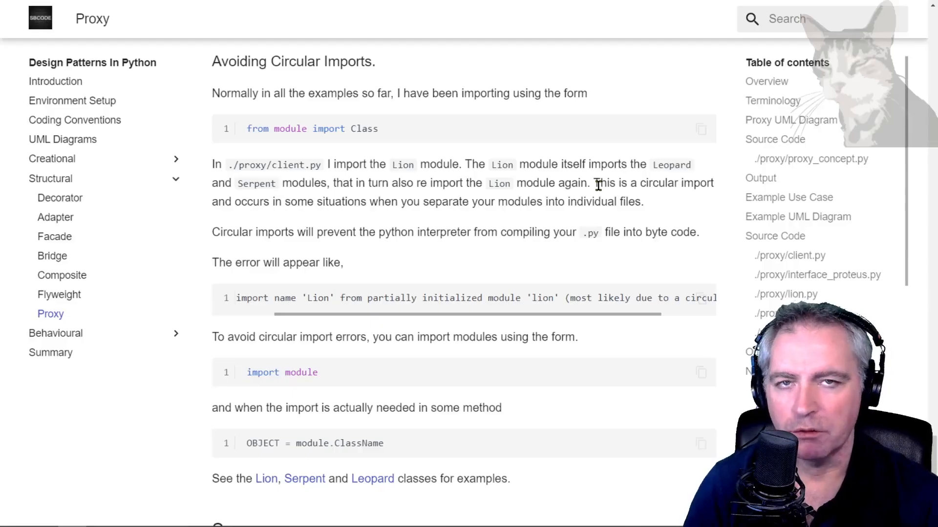
{"action": "mouse_move", "coordinate": [353, 215]}
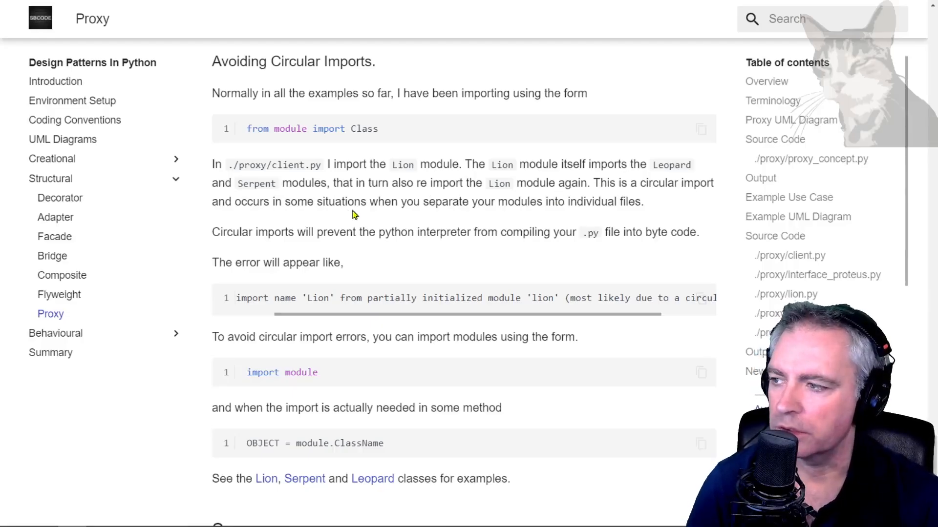
{"action": "mouse_move", "coordinate": [510, 206]}
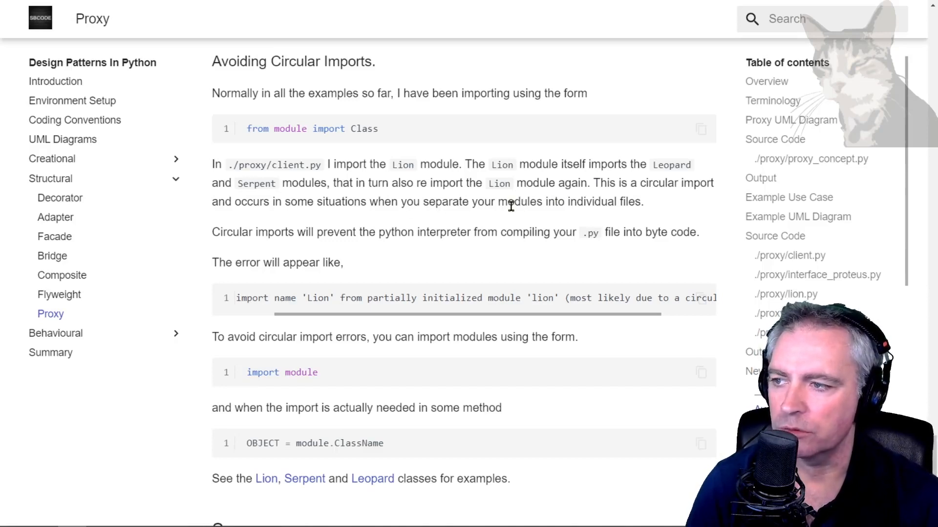
{"action": "left_click_drag", "start_coordinate": [472, 201], "coordinate": [643, 202]}
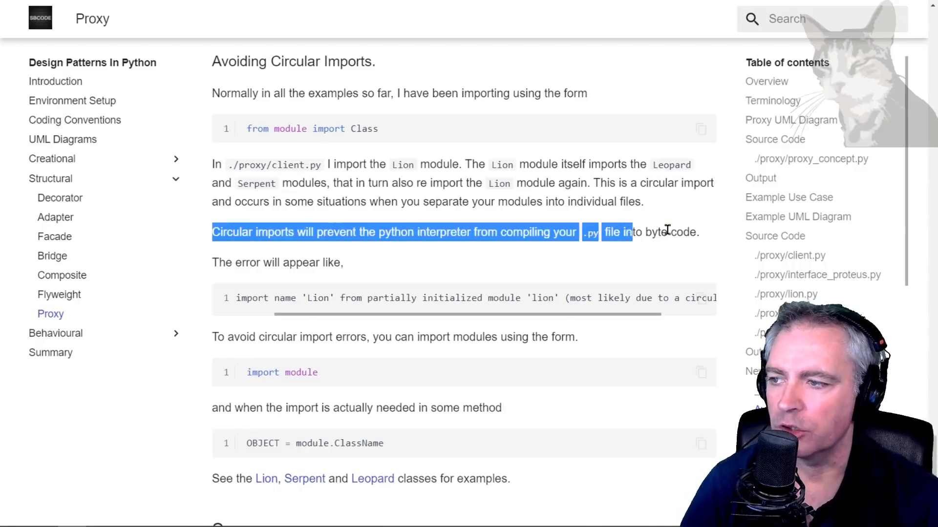
{"action": "left_click", "coordinate": [592, 233]}
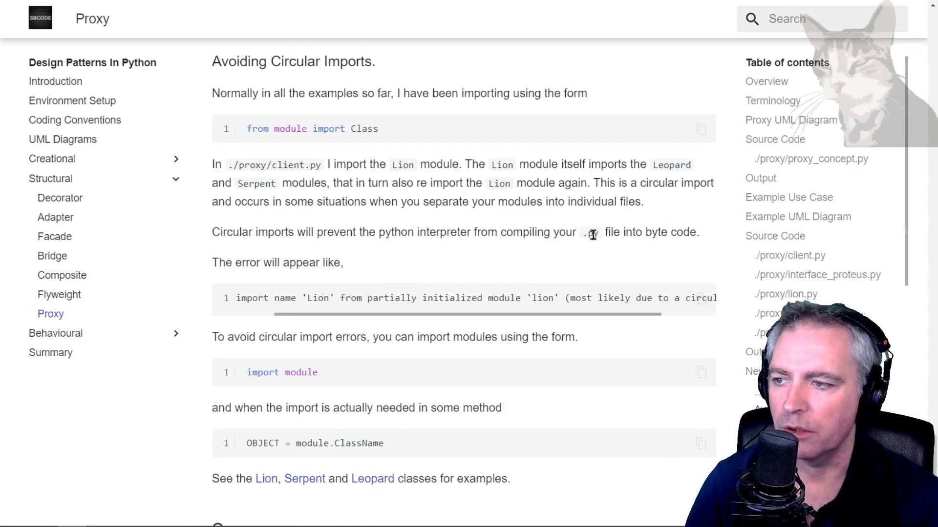
{"action": "mouse_move", "coordinate": [212, 262]}
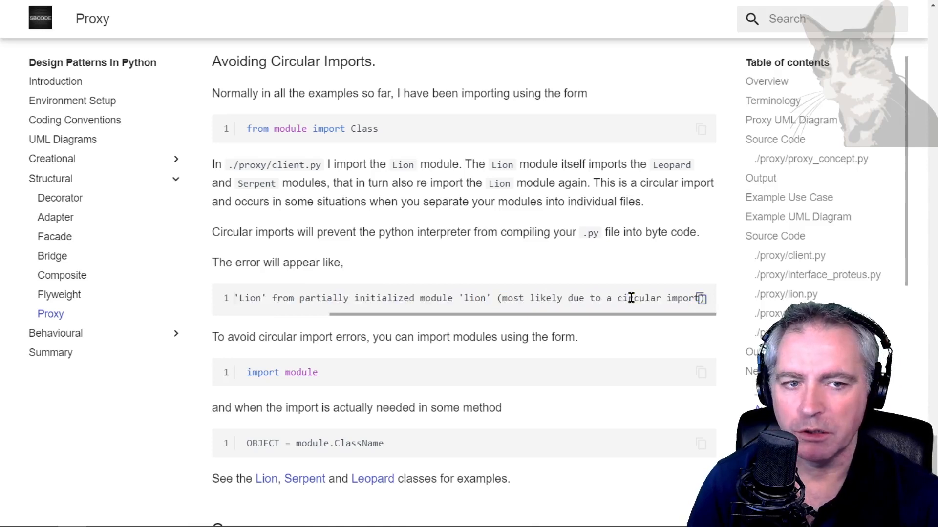
{"action": "scroll", "scroll_direction": "down", "scroll_amount": 3}
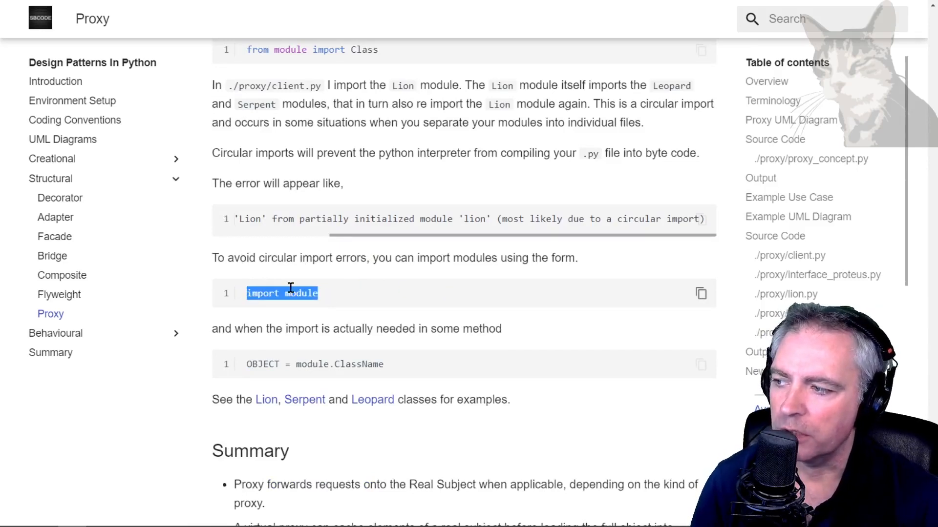
{"action": "scroll", "scroll_direction": "up", "scroll_amount": 3}
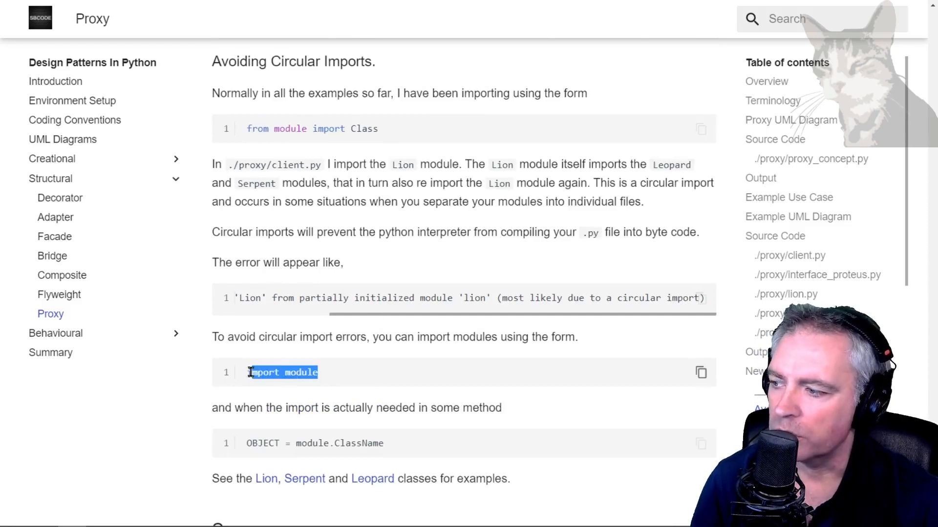
{"action": "scroll", "scroll_direction": "down", "scroll_amount": 3}
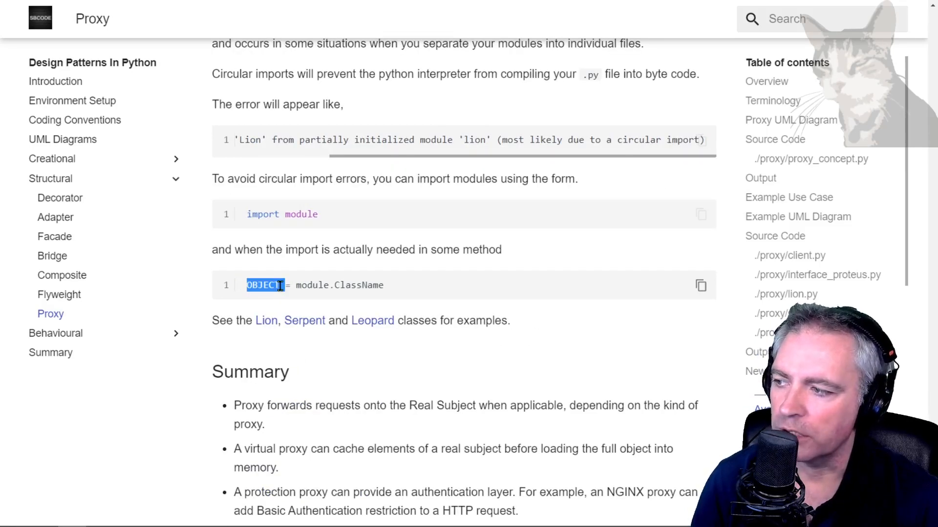
{"action": "double_click", "coordinate": [359, 285]}
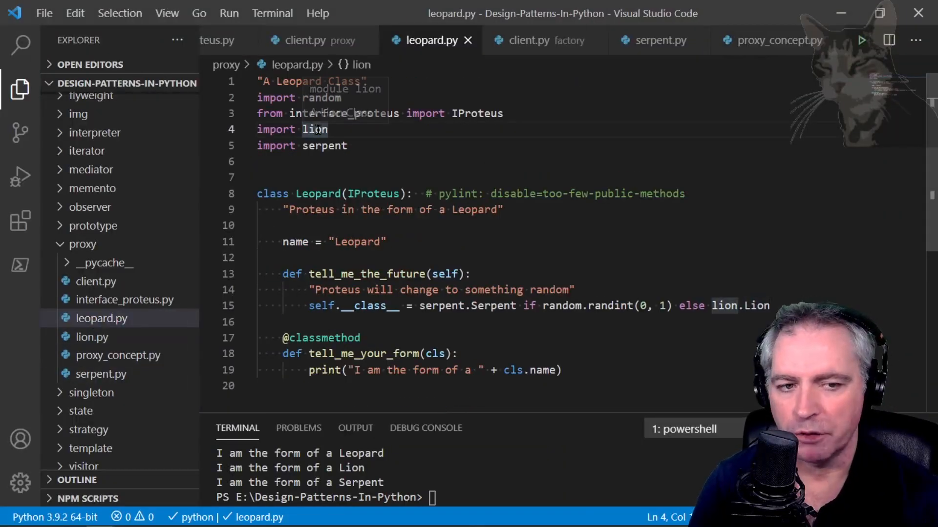
Select the lion module name in the import line and the lion prefix in lion.Lion for replacement
{"action": "double_click", "coordinate": [313, 129]}
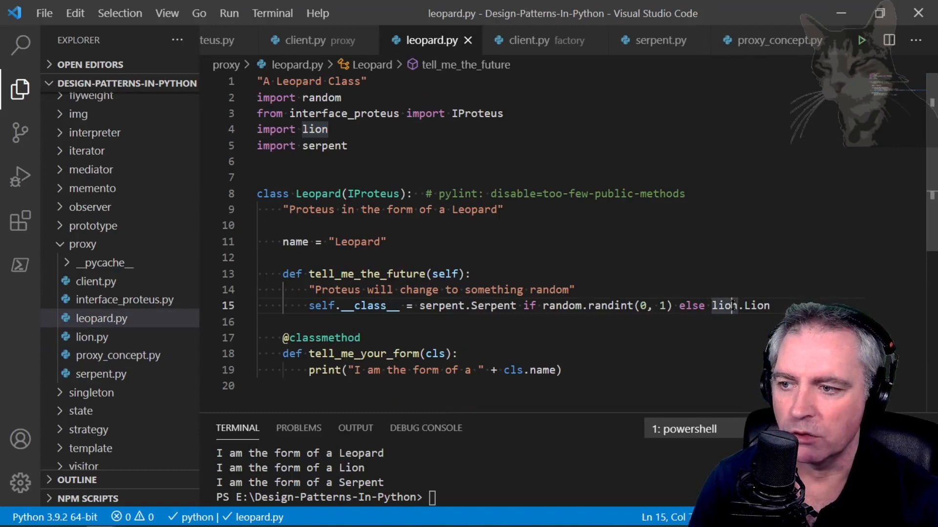
{"action": "double_click", "coordinate": [756, 306]}
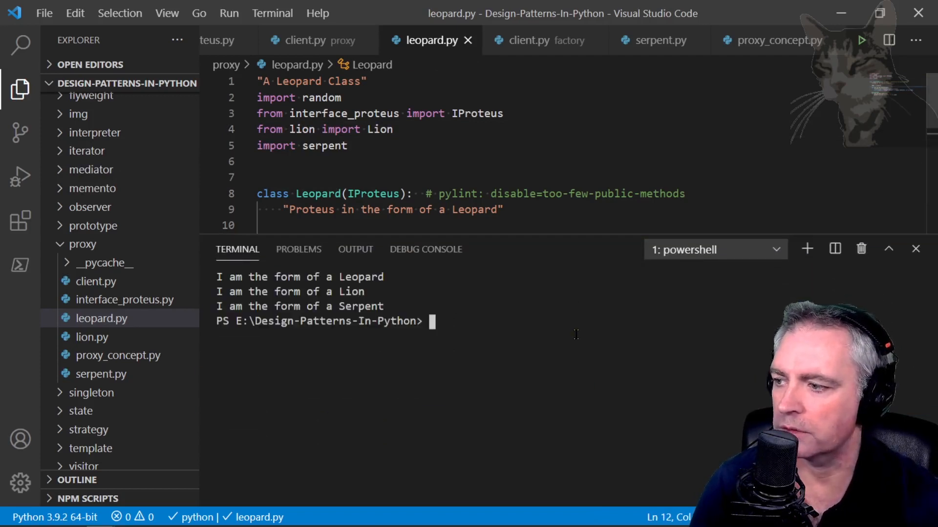
Run python.exe .\proxy\client.py and rewrite the import line as 'from lion import Lion'
{"action": "type", "text": "python.exe .\\proxy\\"}
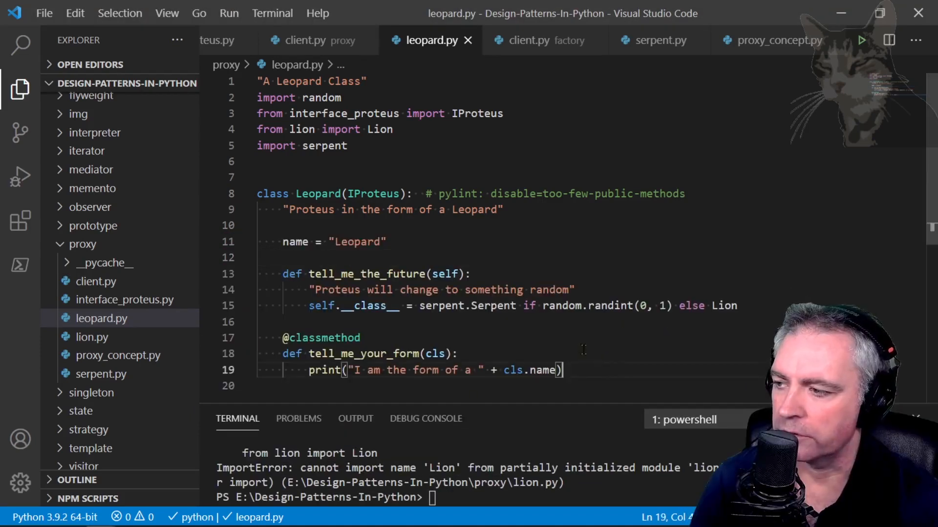
{"action": "double_click", "coordinate": [302, 129]}
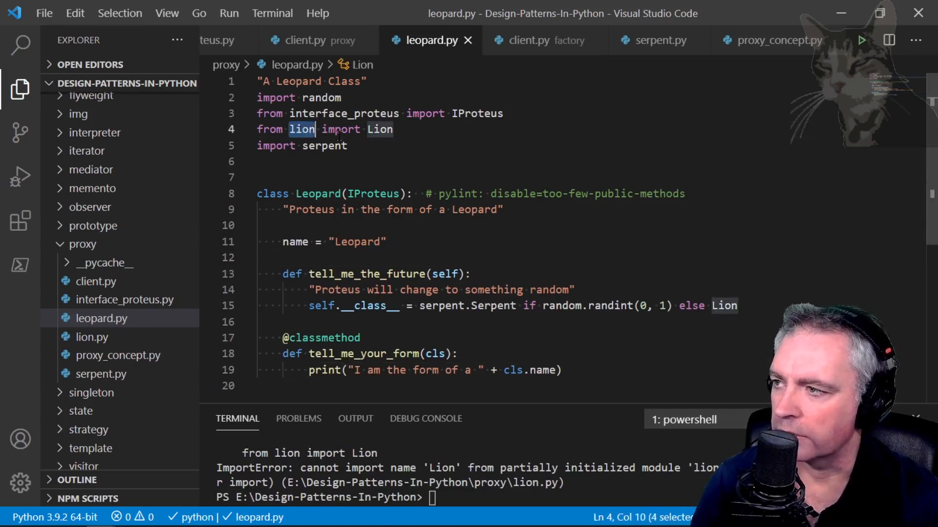
{"action": "type", "text": "import Lion"}
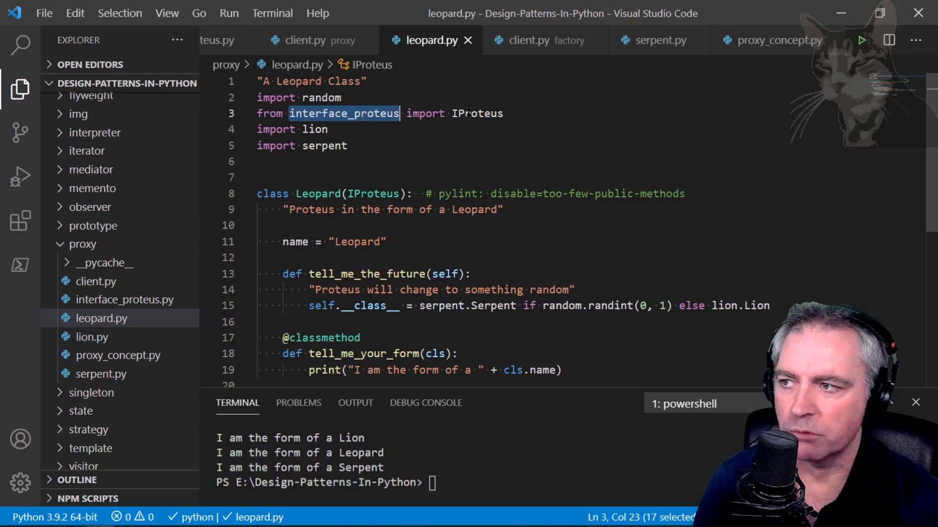
Change line 3 to 'import interface_proteus', save, then expand the website's Behavioural patterns section
{"action": "type", "text": "import"}
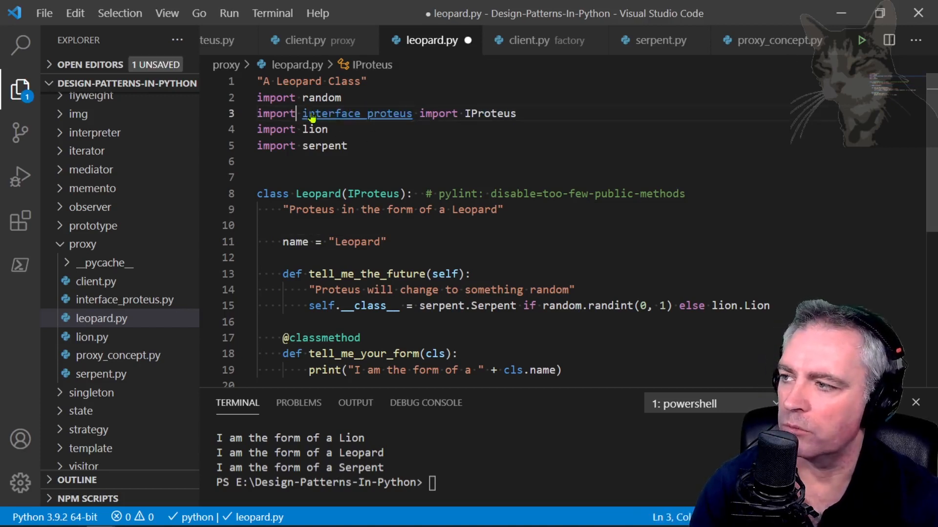
{"action": "double_click", "coordinate": [357, 114]}
{"action": "type", "text": "interface_proteus."}
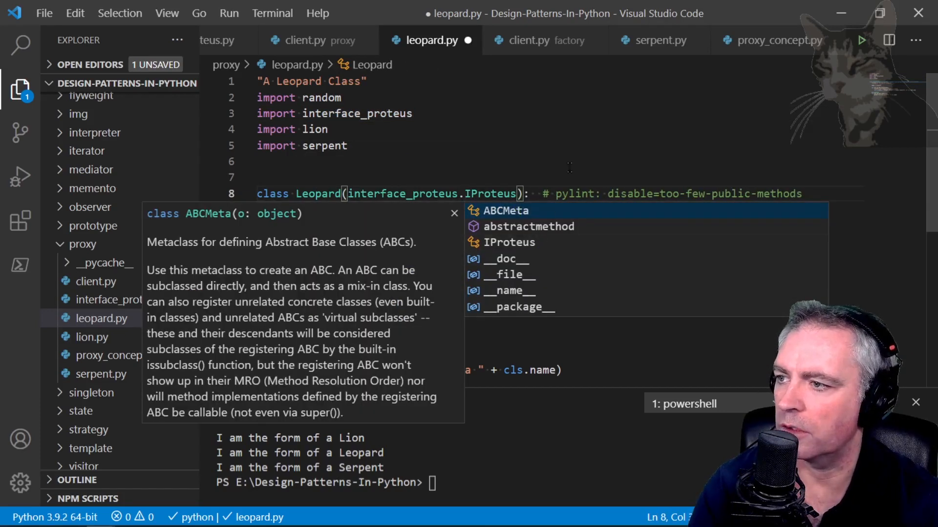
{"action": "key", "text": "ctrl+s"}
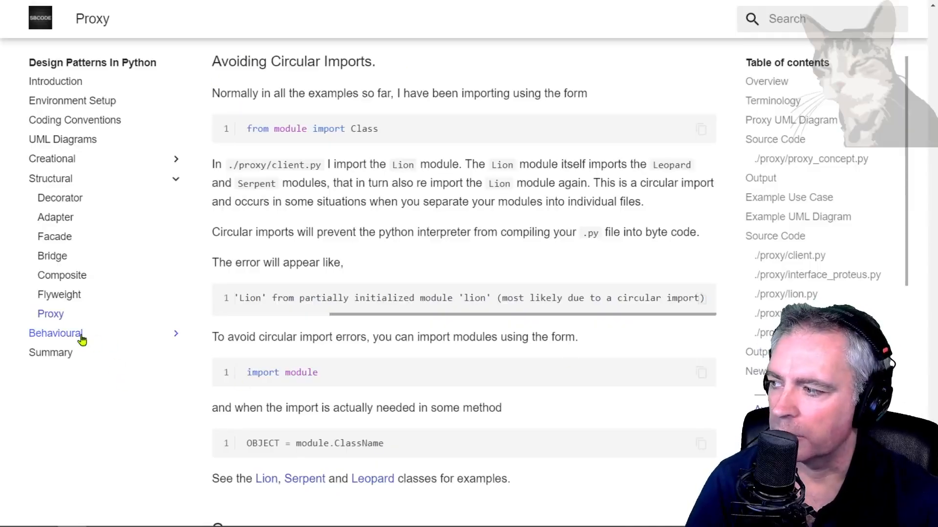
{"action": "left_click", "coordinate": [55, 333]}
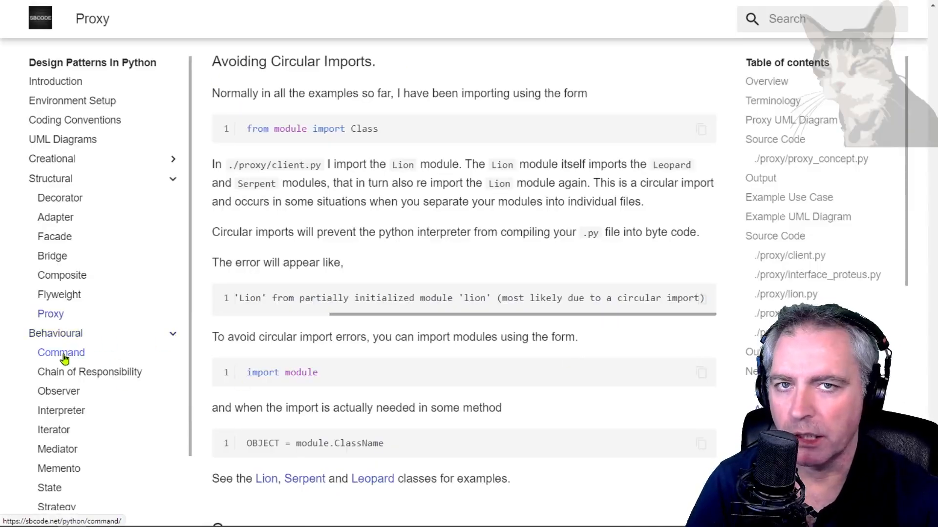